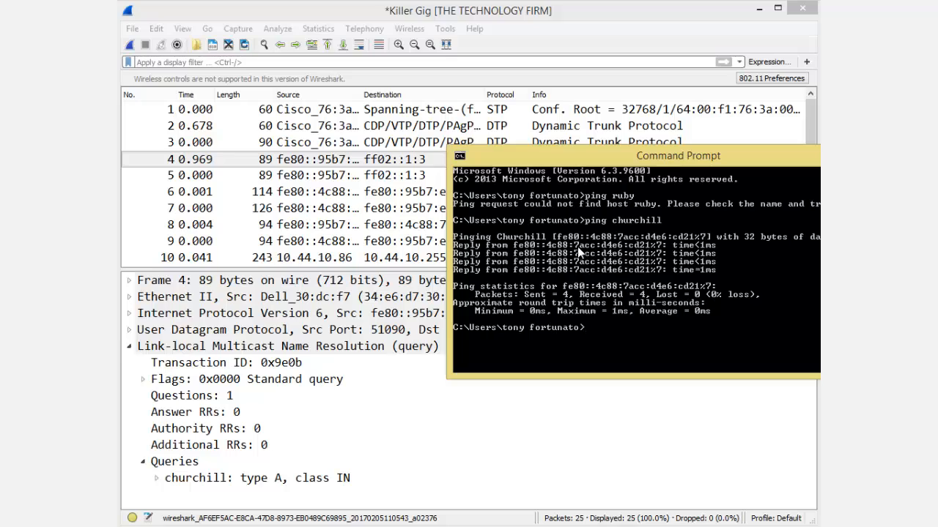
mouse_move(632, 229)
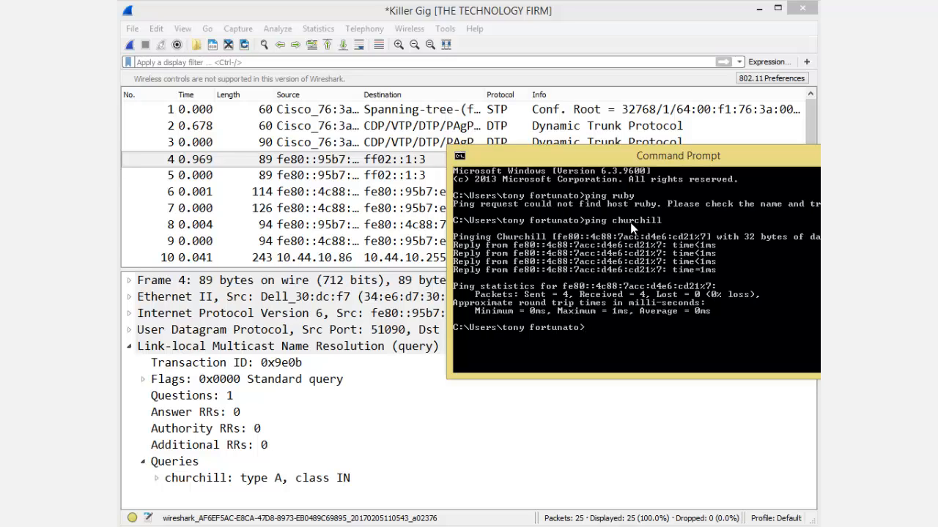
mouse_move(656, 222)
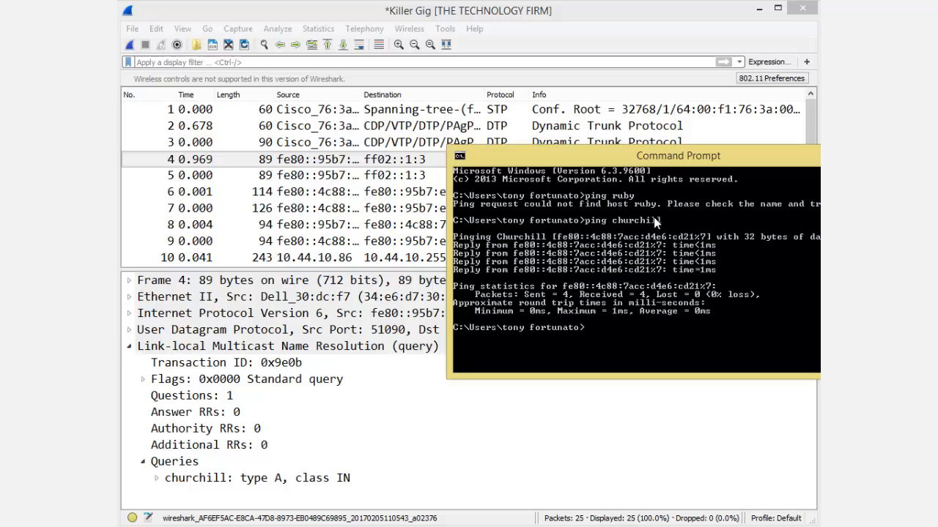
mouse_move(556, 256)
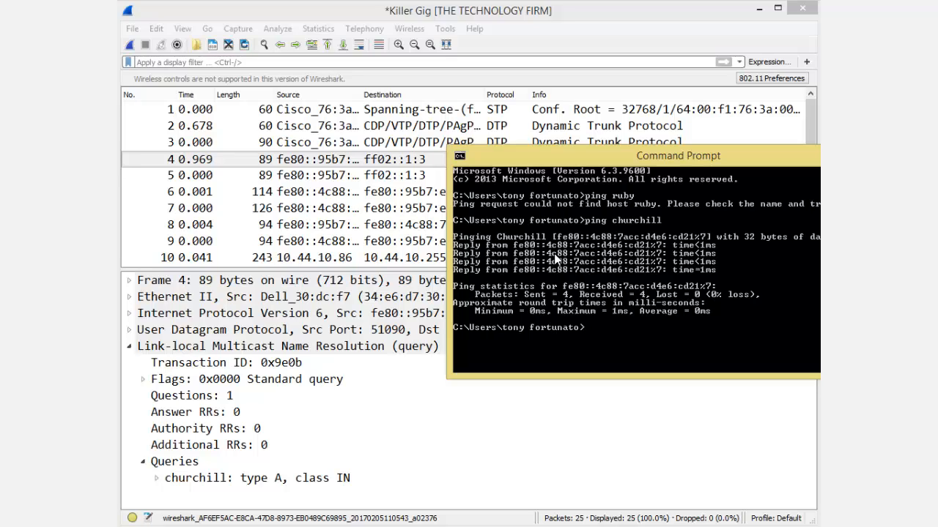
mouse_move(614, 256)
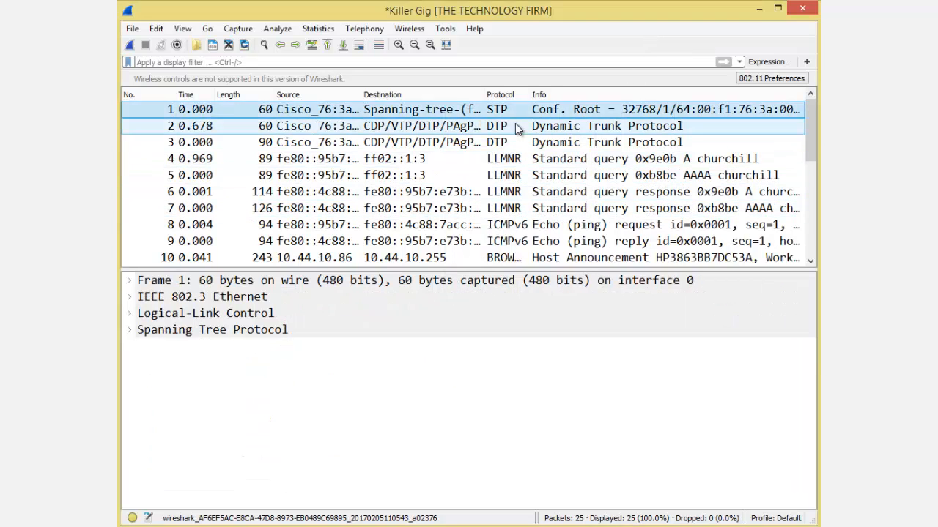
Step: Show packet 4's details, the LLMNR multicast query for churchill's A record
left_click(285, 142)
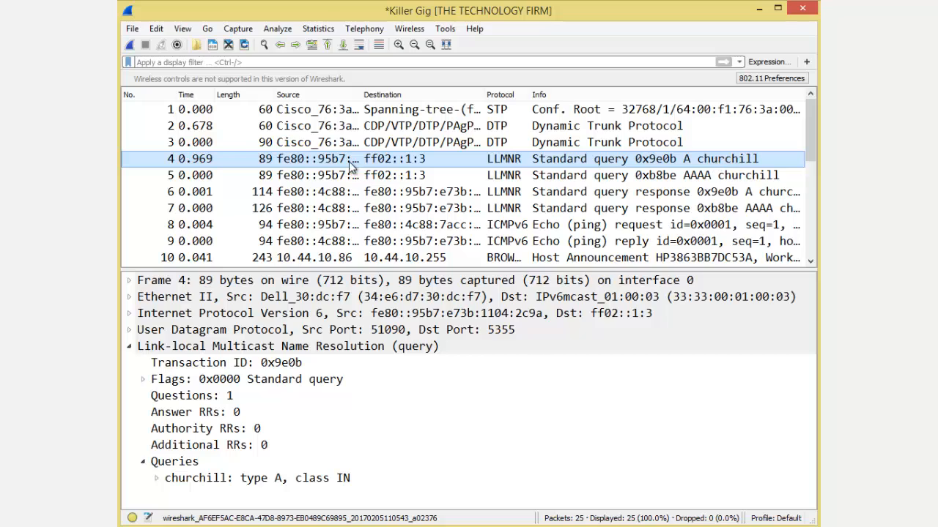
mouse_move(288, 95)
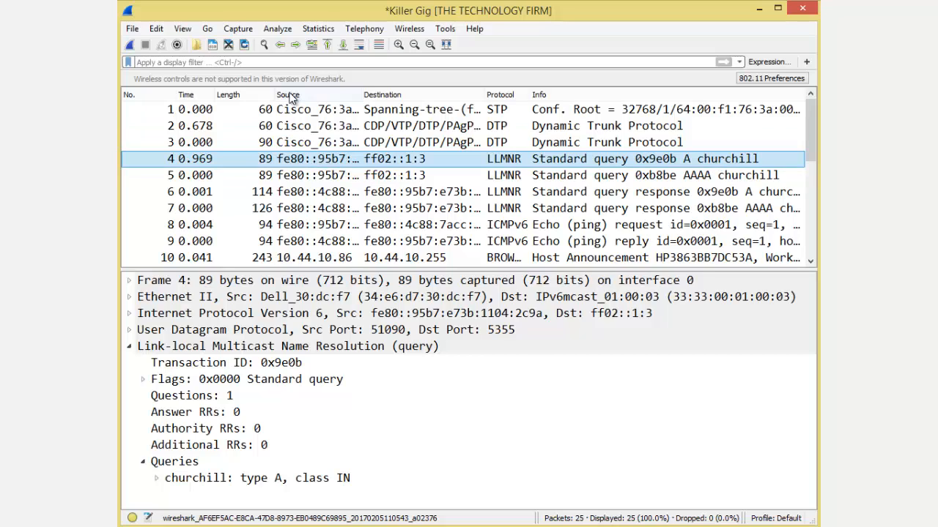
mouse_move(321, 165)
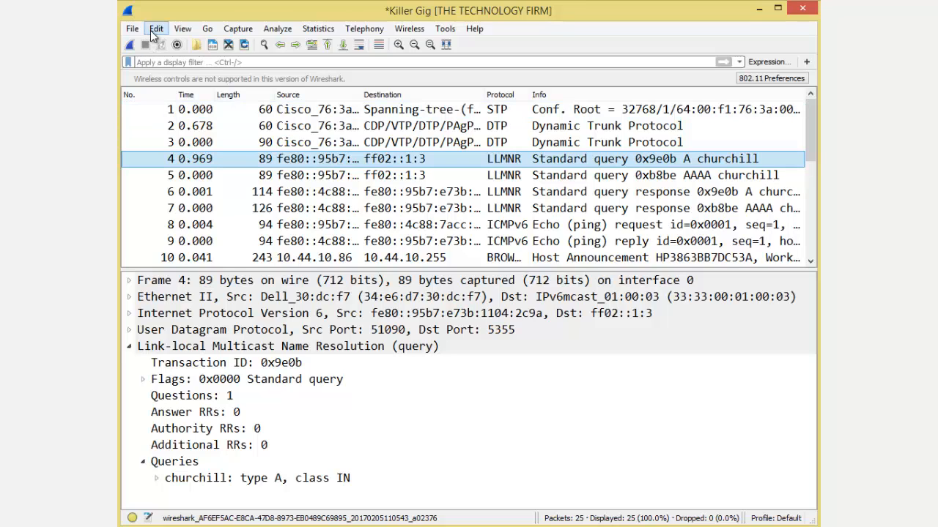
Step: Mark packets 4 and 5, the churchill A and AAAA LLMNR queries
left_click(156, 28)
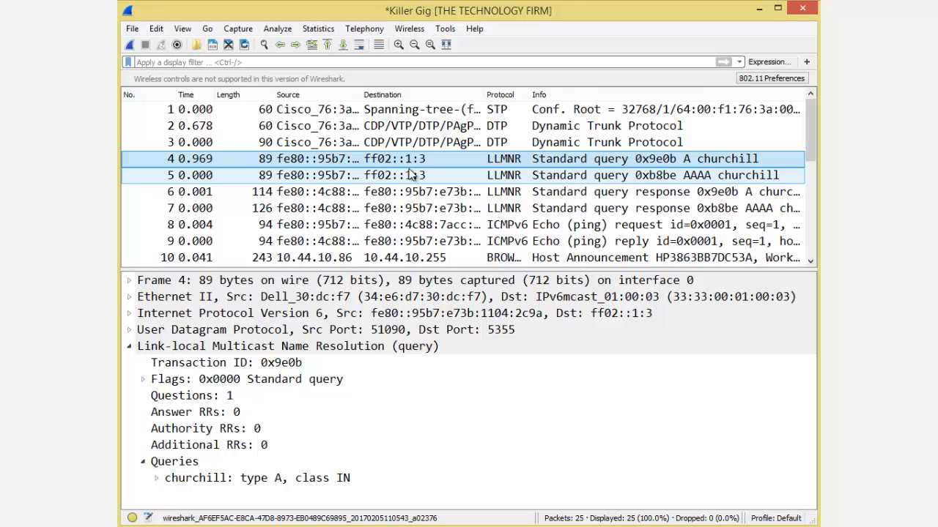
left_click(402, 191)
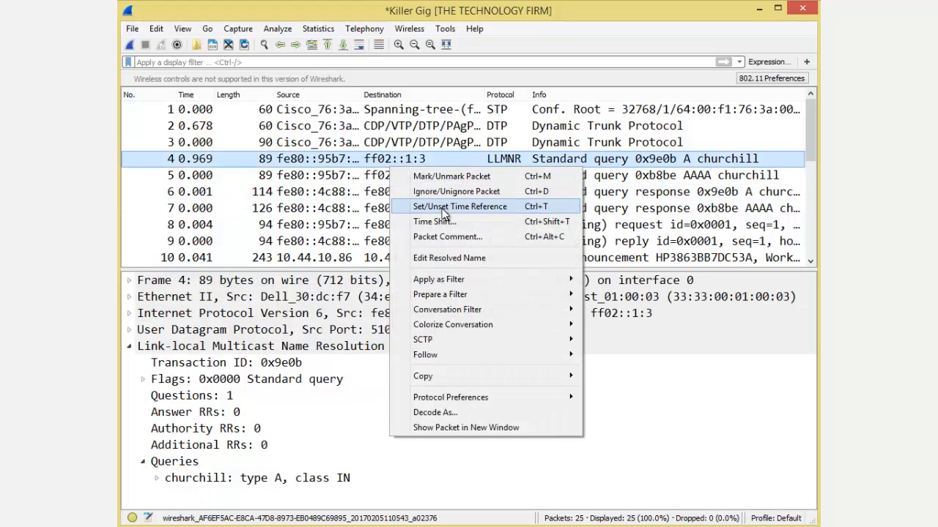
left_click(431, 176)
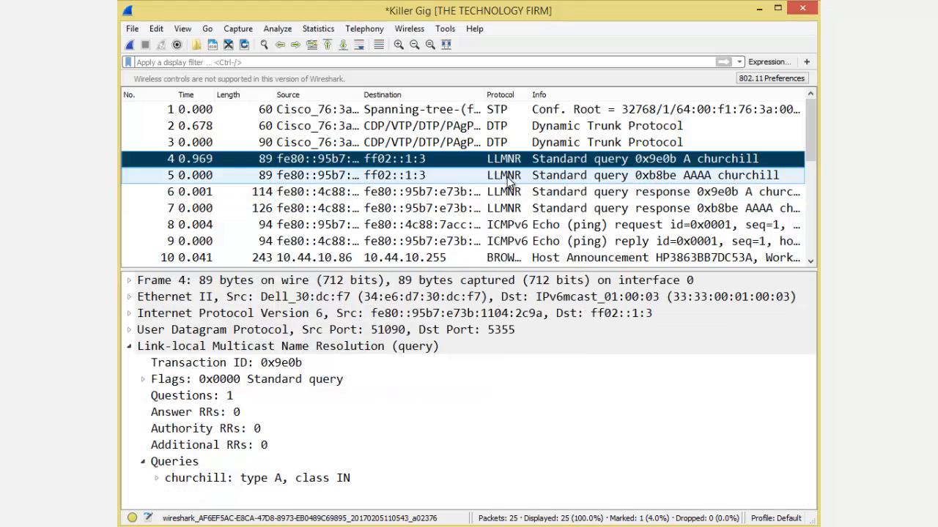
right_click(418, 175)
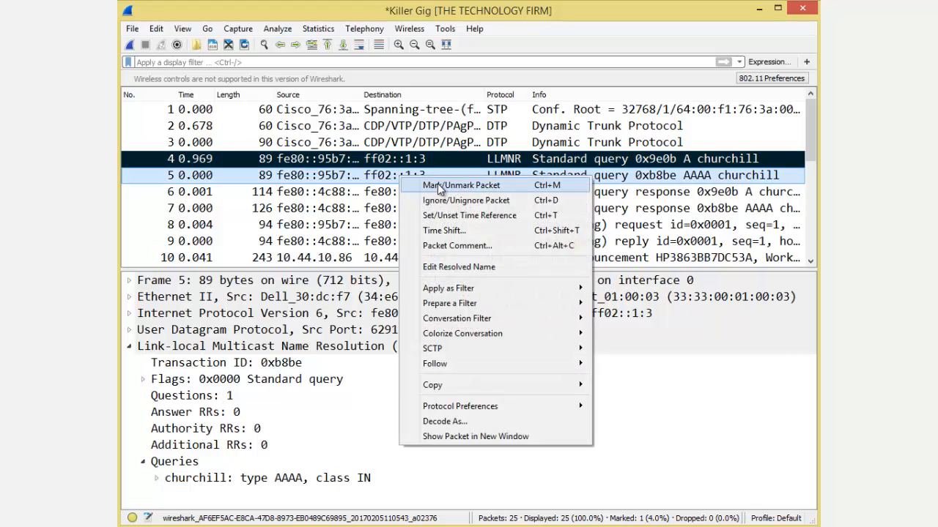
left_click(432, 125)
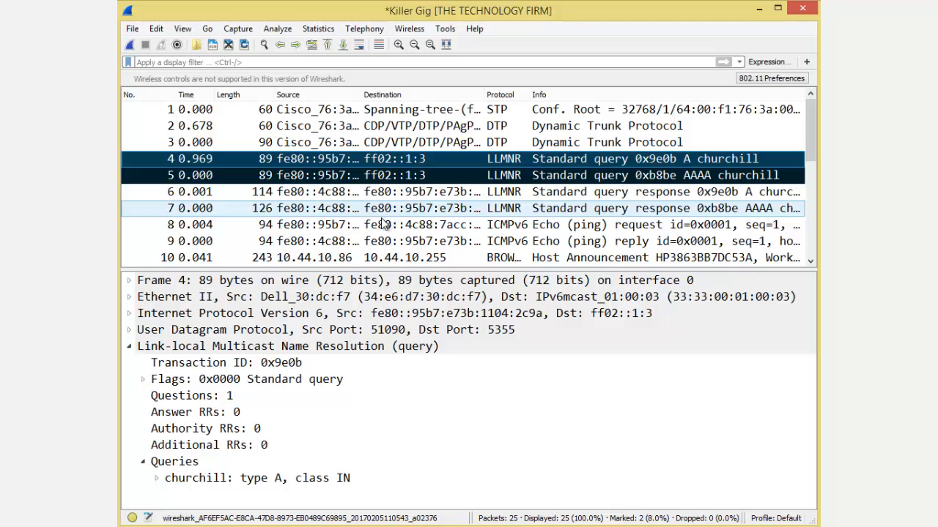
mouse_move(476, 216)
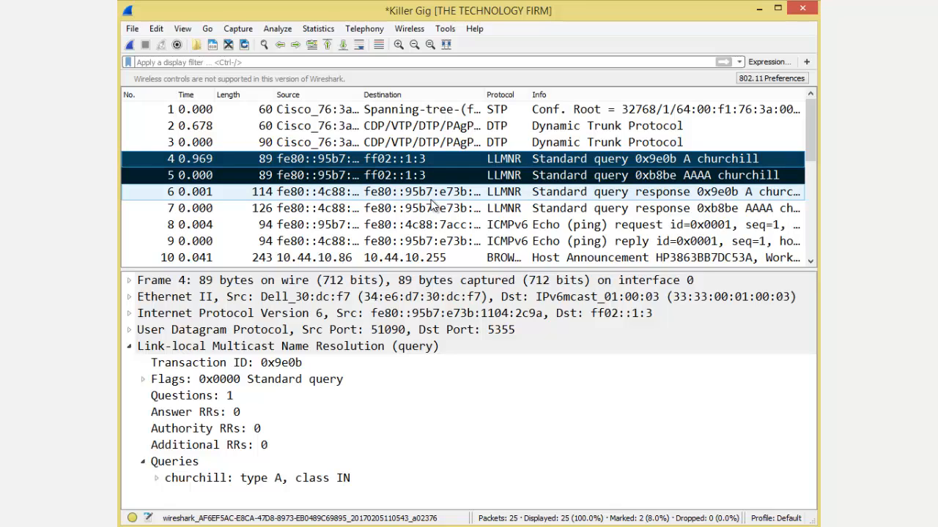
left_click(433, 175)
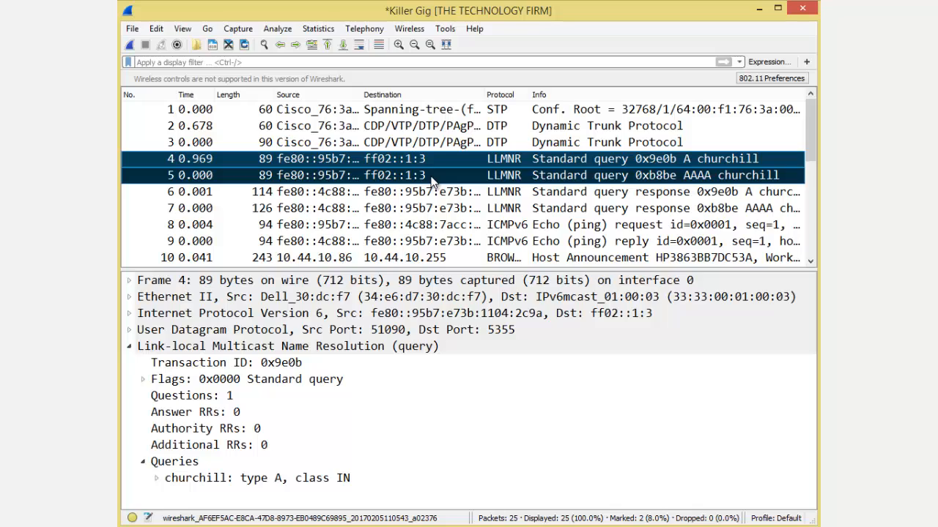
mouse_move(345, 162)
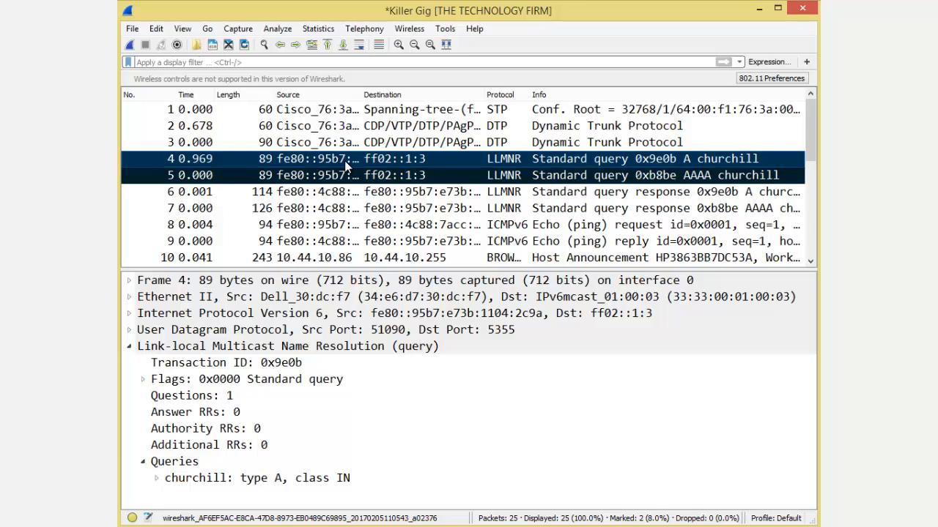
mouse_move(310, 159)
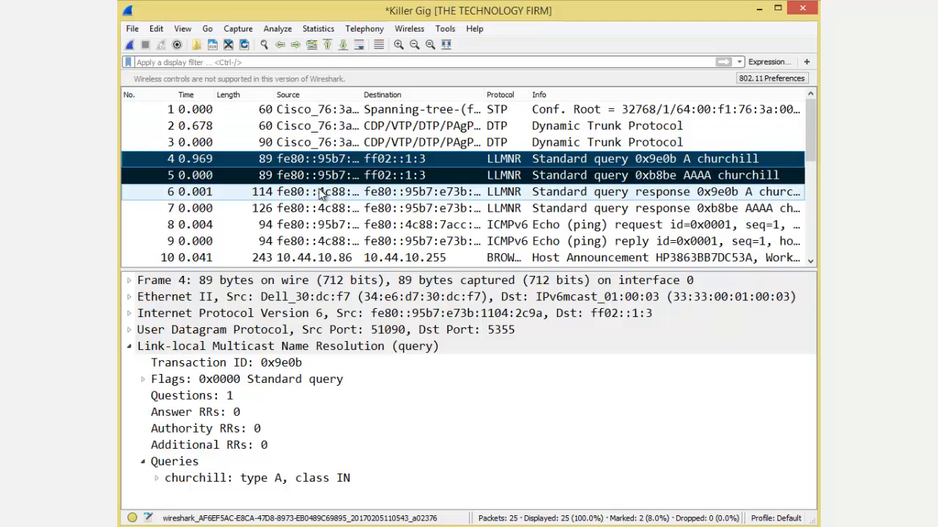
Step: Check packet 4's Ethernet II source, Dell_30:dc:f7, and open the Statistics menu
left_click(322, 296)
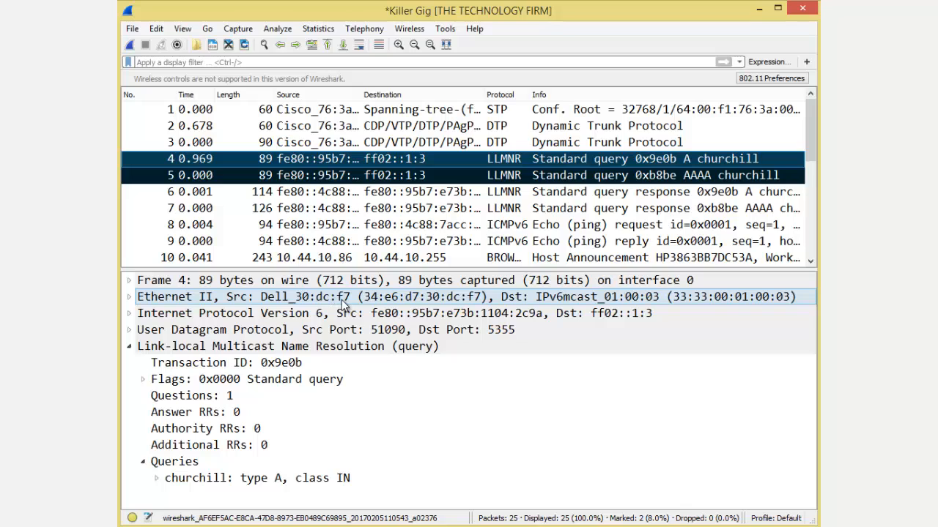
mouse_move(349, 301)
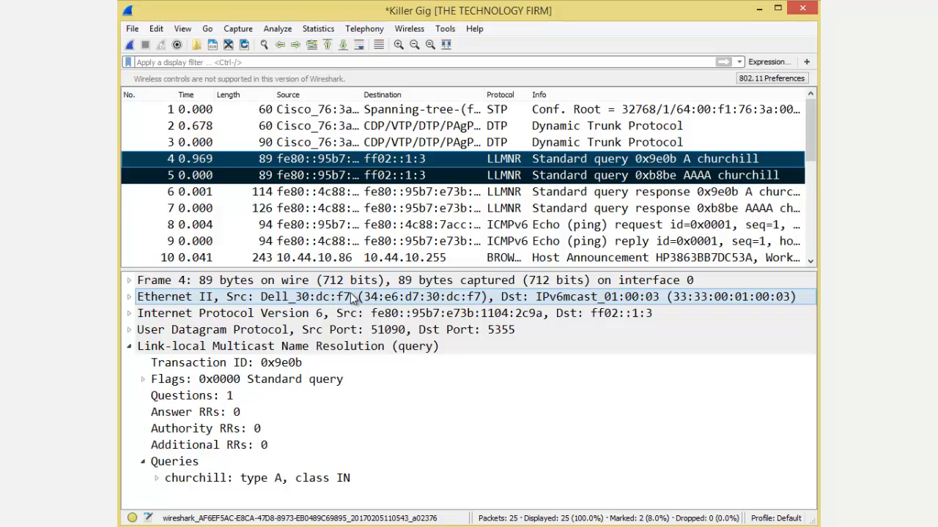
left_click(317, 28)
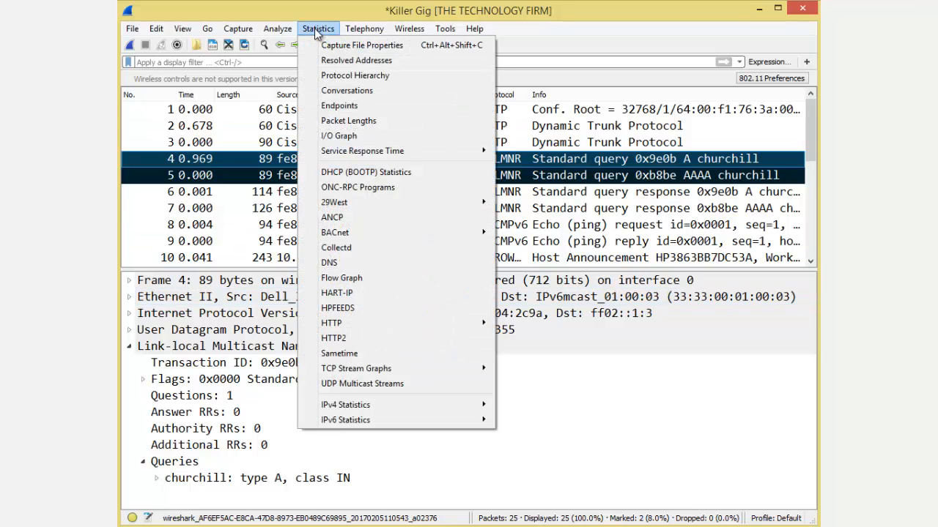
Step: Apply the eth.addr==34:e6:d7:30:dc:f7 filter from Endpoints sorted by packets, showing 16 packets
left_click(339, 105)
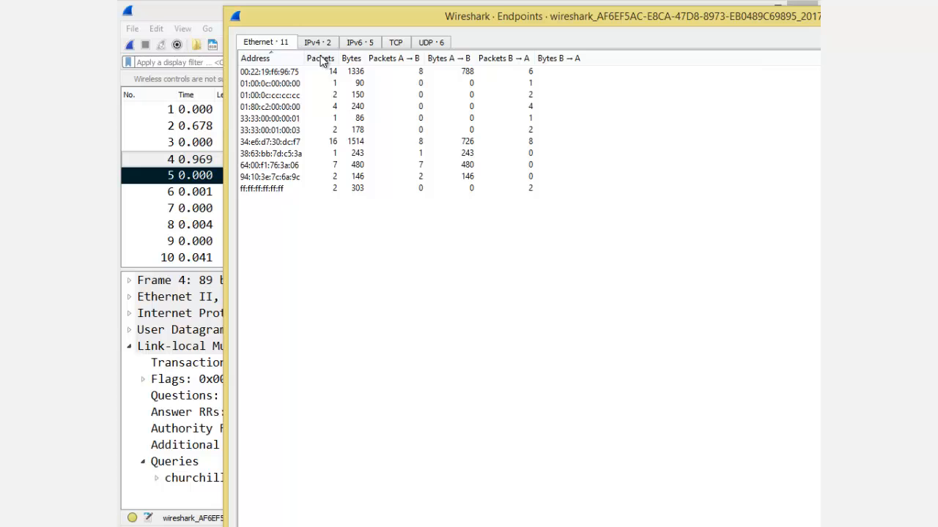
left_click(321, 57)
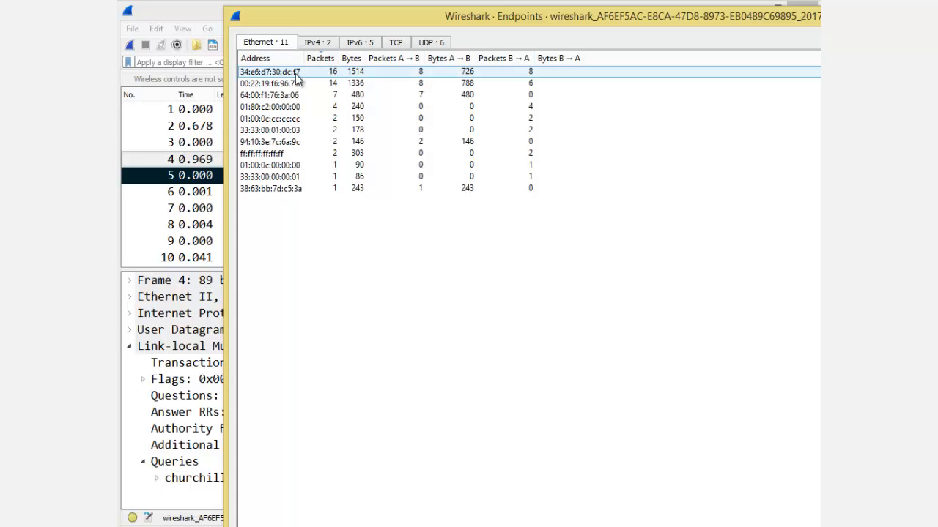
right_click(293, 71)
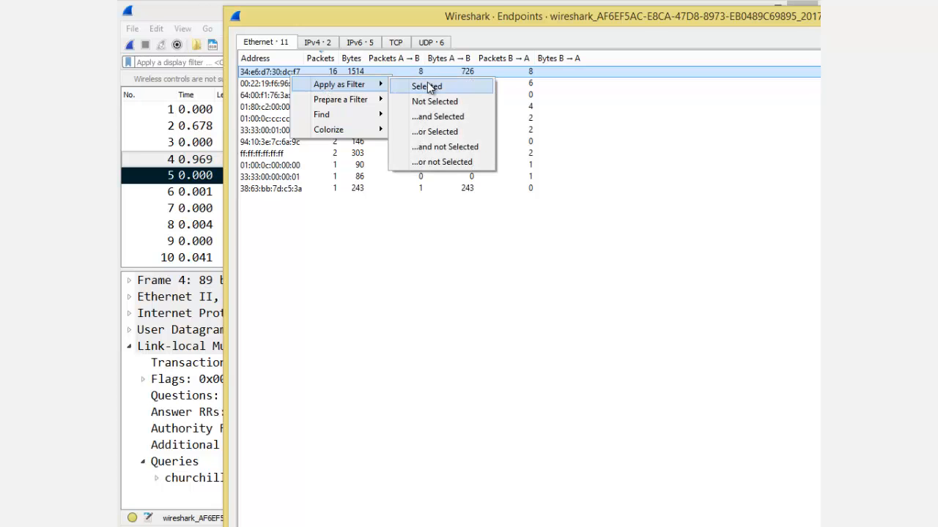
left_click(424, 85)
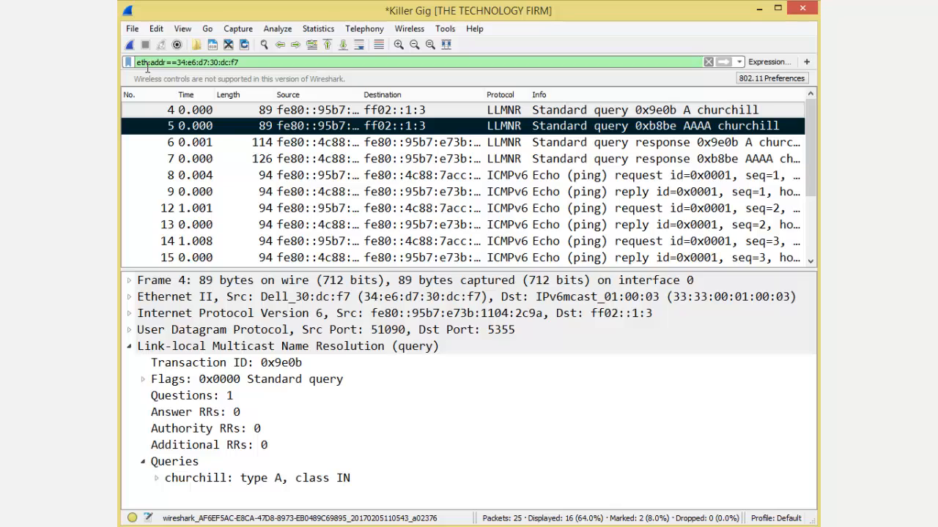
mouse_move(160, 69)
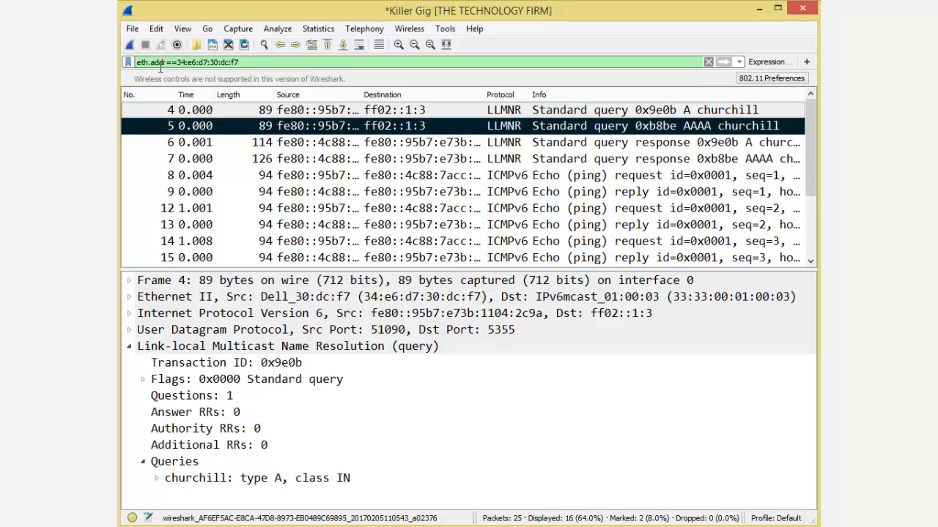
mouse_move(331, 179)
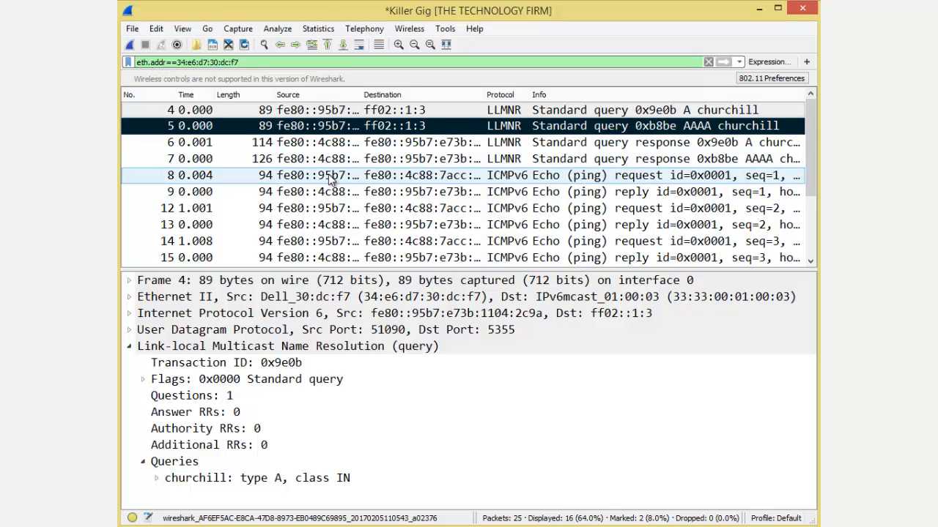
Step: Inspect packet 8, the ICMPv6 echo request from Dell_30:dc:f7 to Dell_f6:96:75
left_click(374, 192)
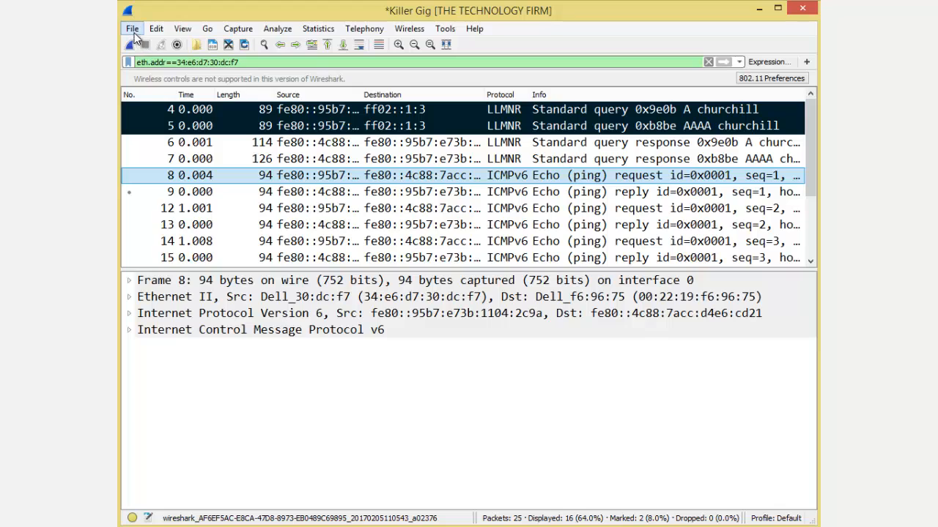
Step: Open Save As for the whole capture, then cancel without saving
left_click(132, 28)
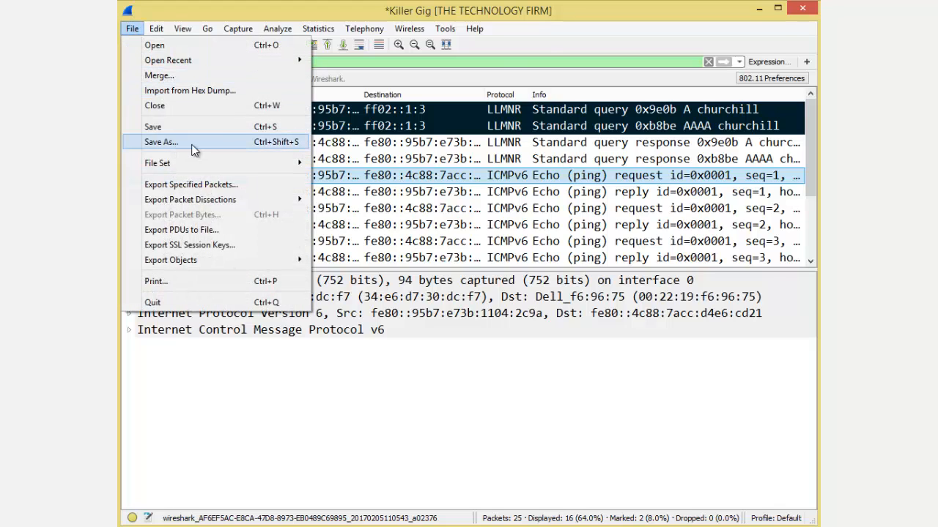
left_click(160, 142)
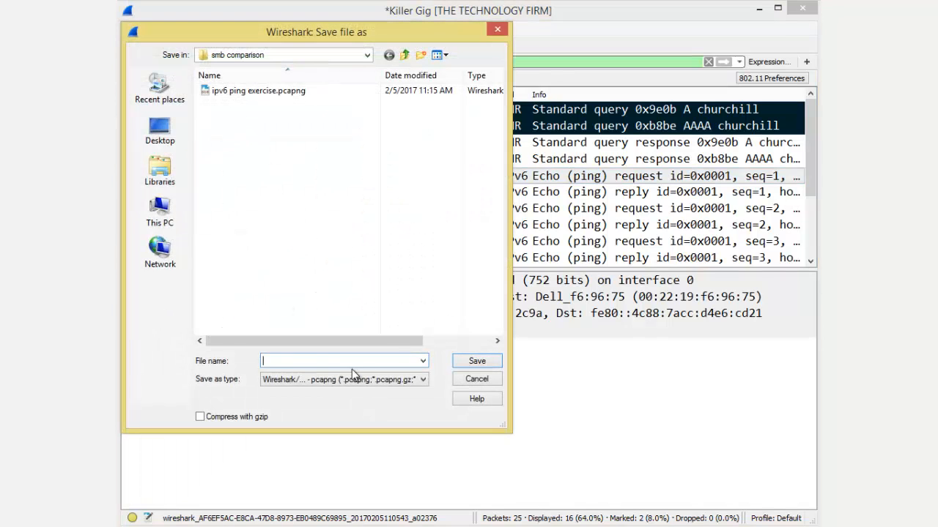
mouse_move(621, 199)
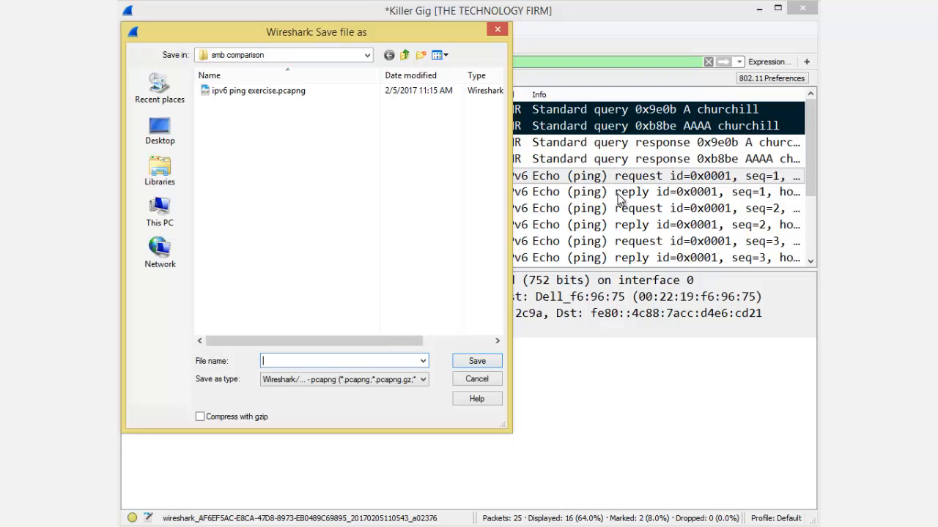
mouse_move(271, 213)
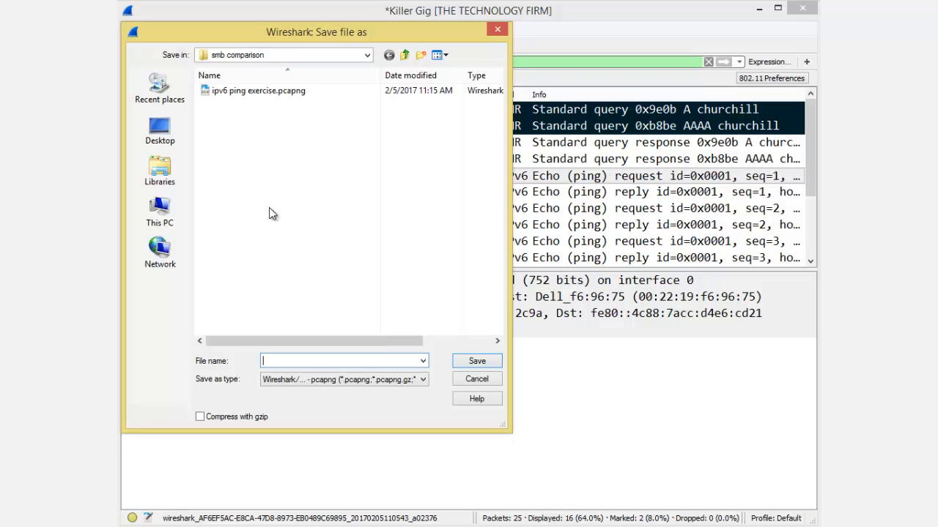
left_click(476, 378)
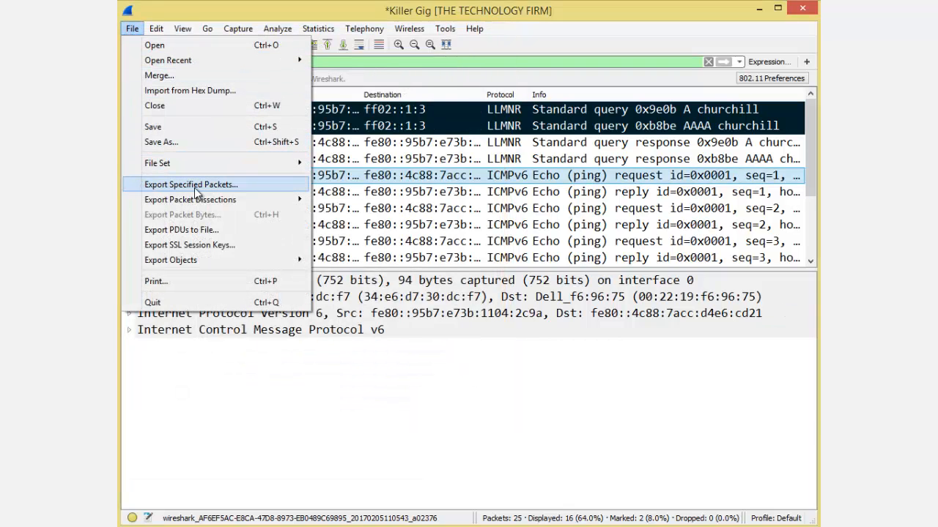
Step: Export the displayed packets over ipv6 ping exercise.pcapng, confirming the replacement
left_click(190, 184)
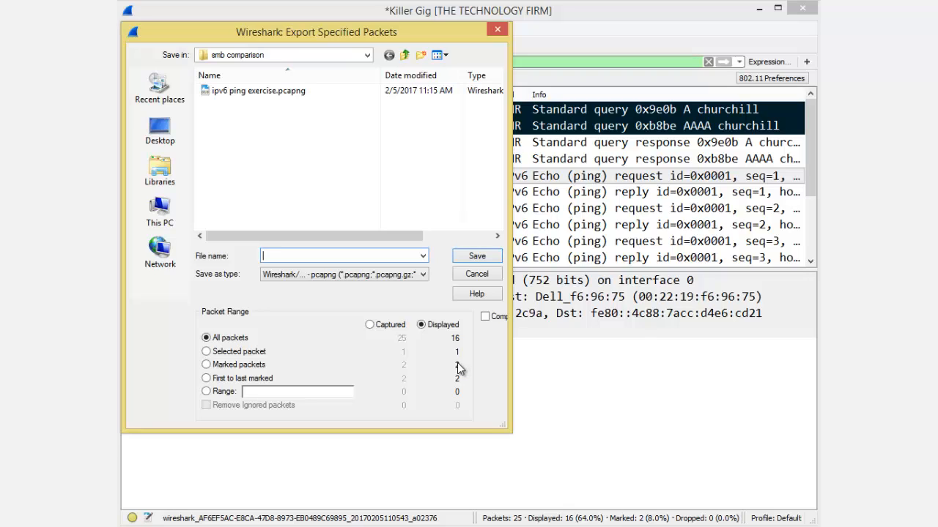
mouse_move(459, 375)
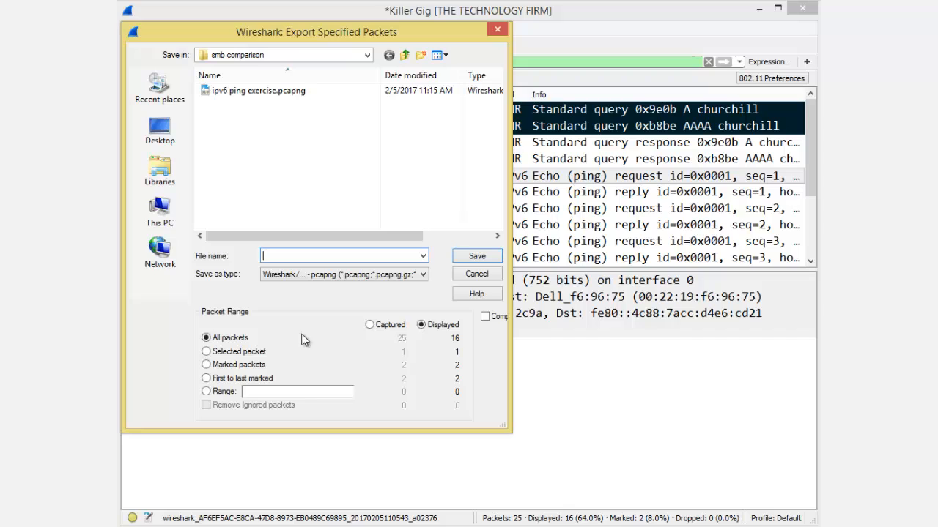
mouse_move(459, 348)
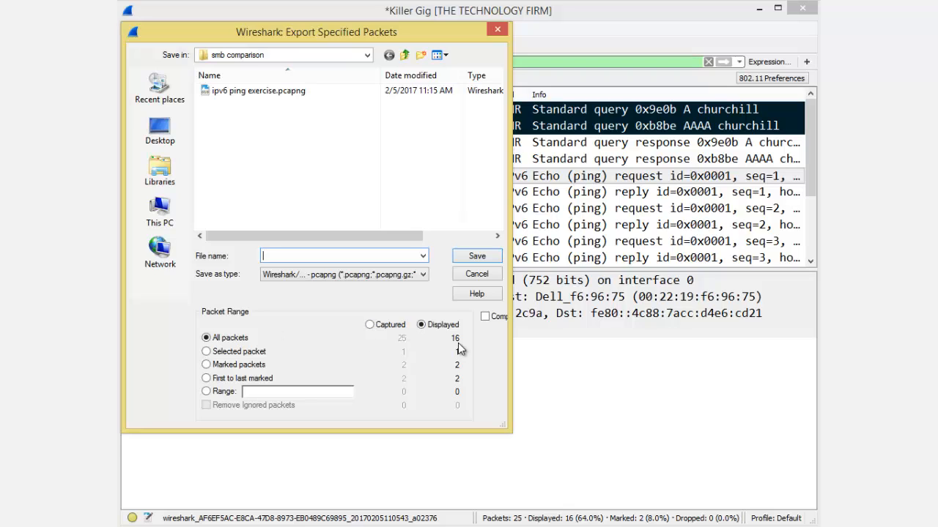
left_click(258, 90)
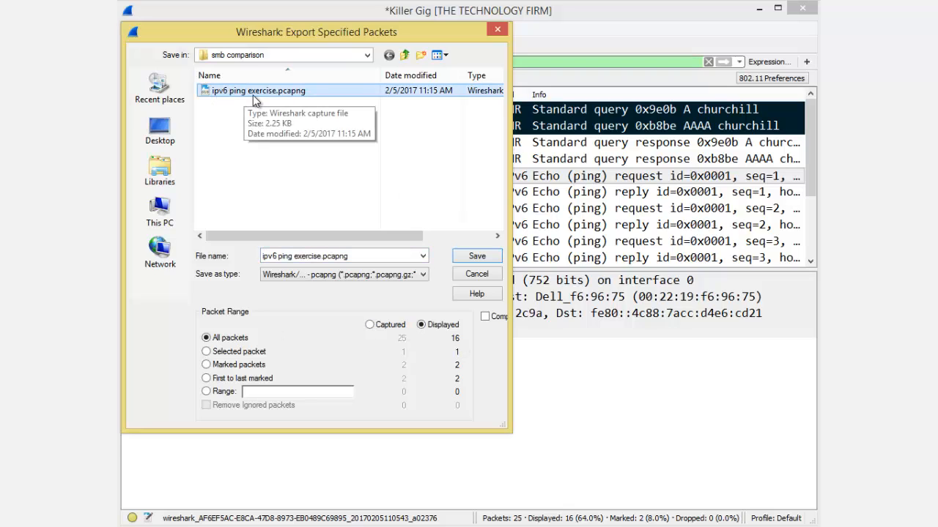
left_click(476, 255)
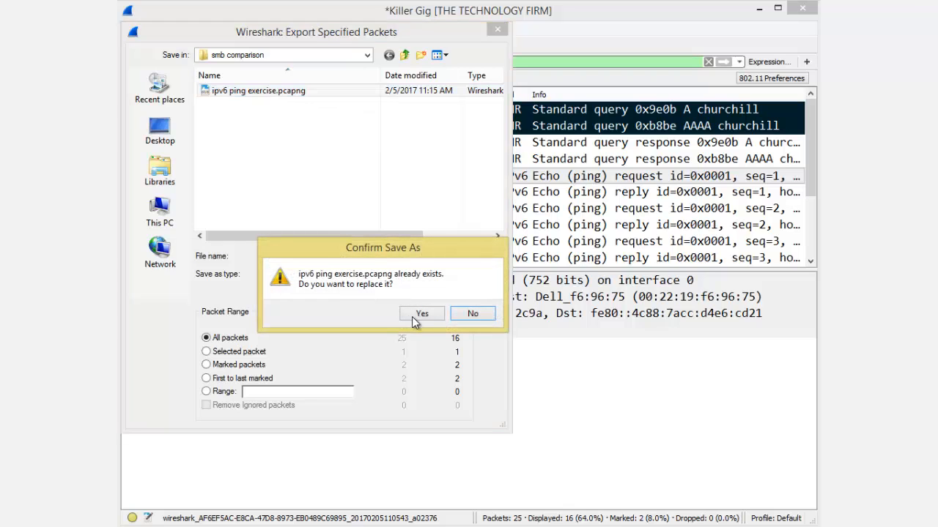
left_click(421, 313)
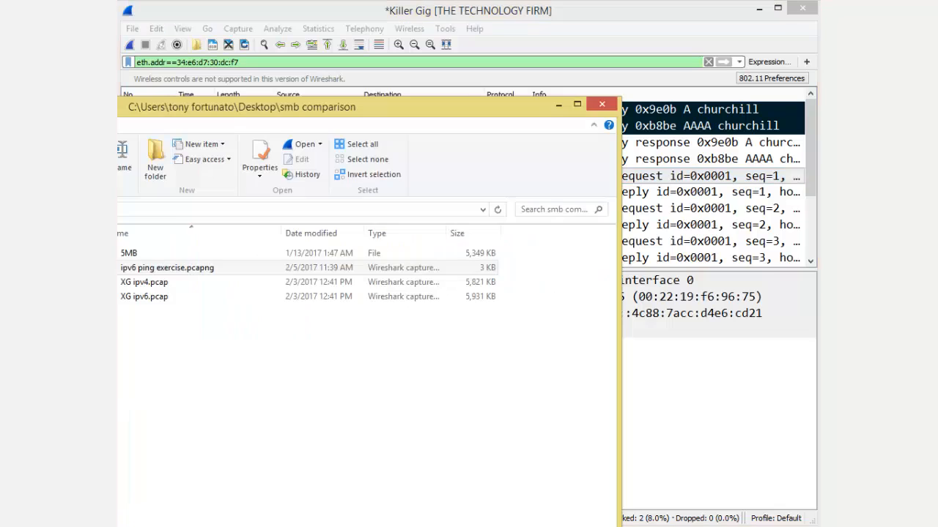
Step: Open ipv6 ping exercise.pcapng from File Explorer into Wireshark, showing 16 packets
left_click(203, 267)
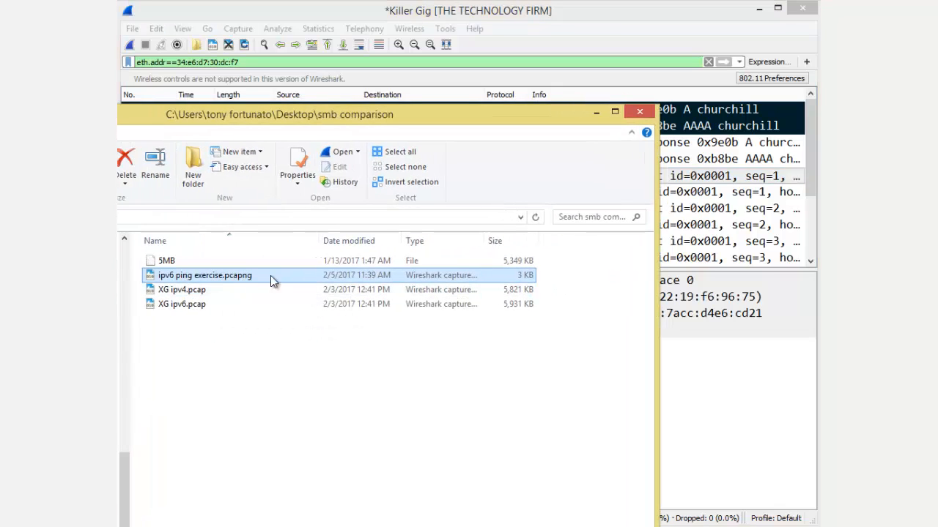
double_click(204, 274)
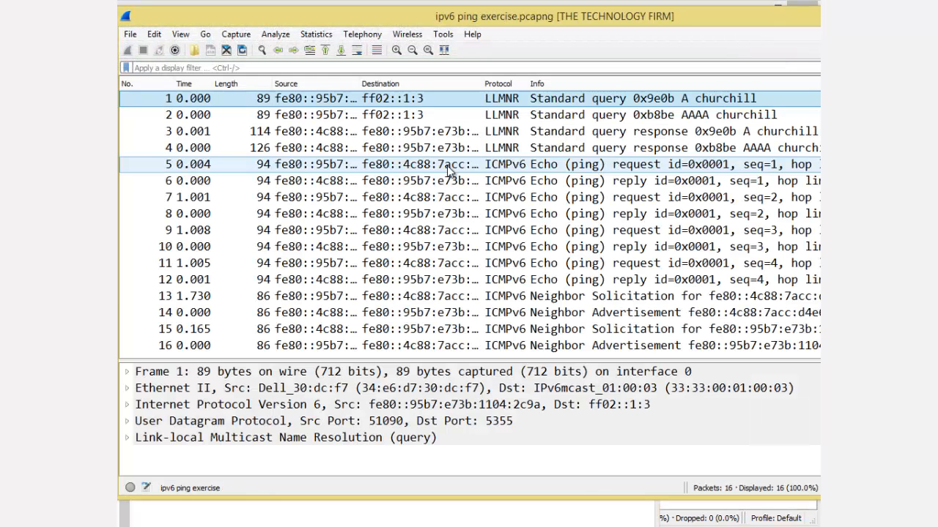